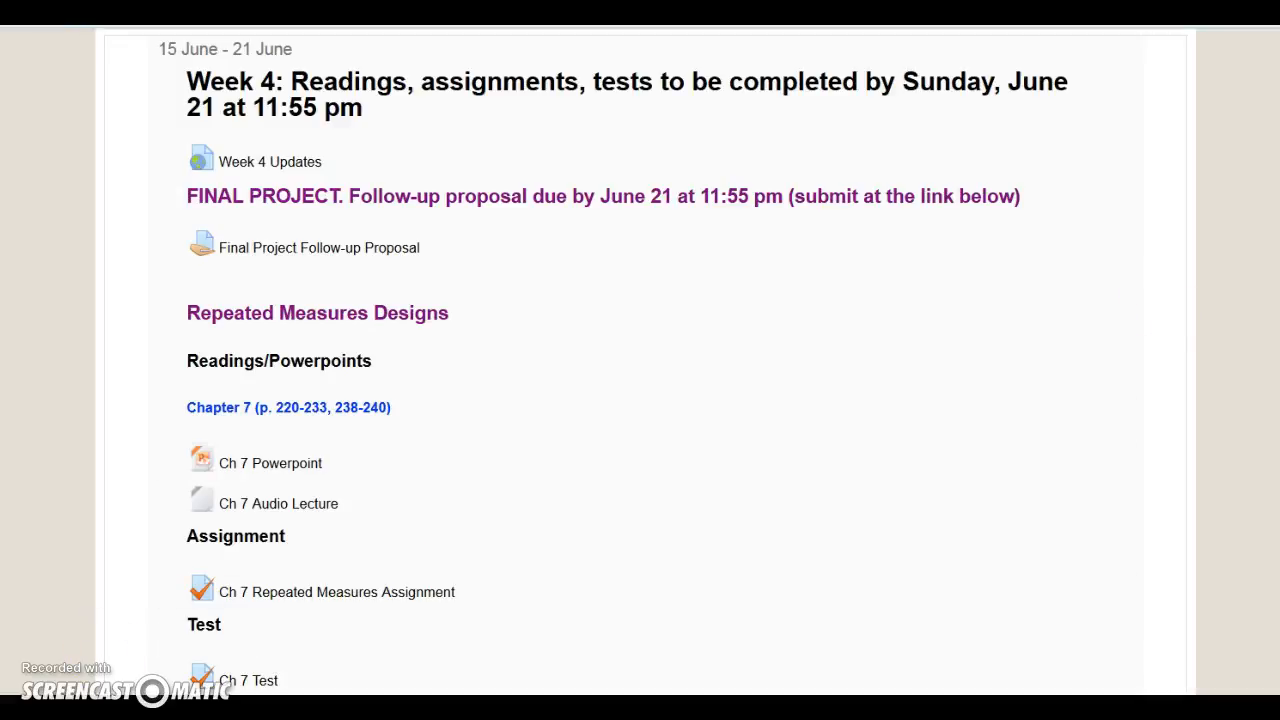
# Step: Scroll the Moodle course page down to the Week 5 readings, assignments and tests section
pyautogui.scroll(-3)
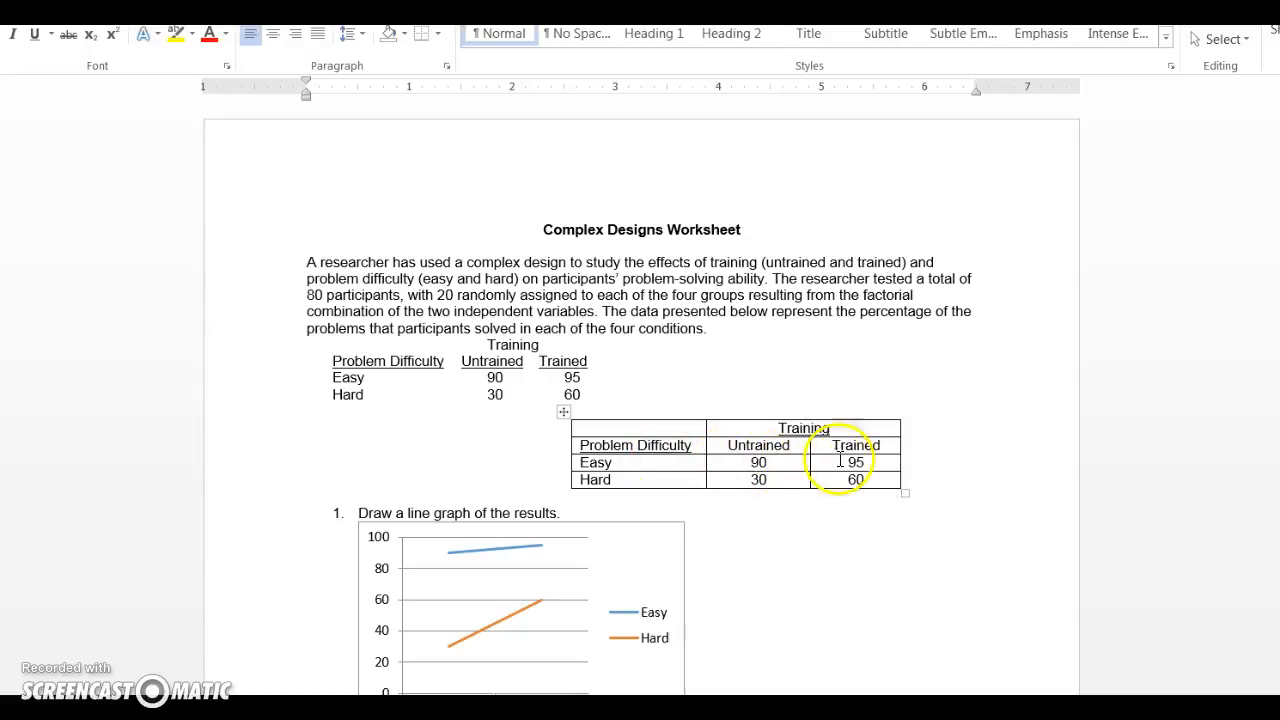
pyautogui.moveTo(960, 460)
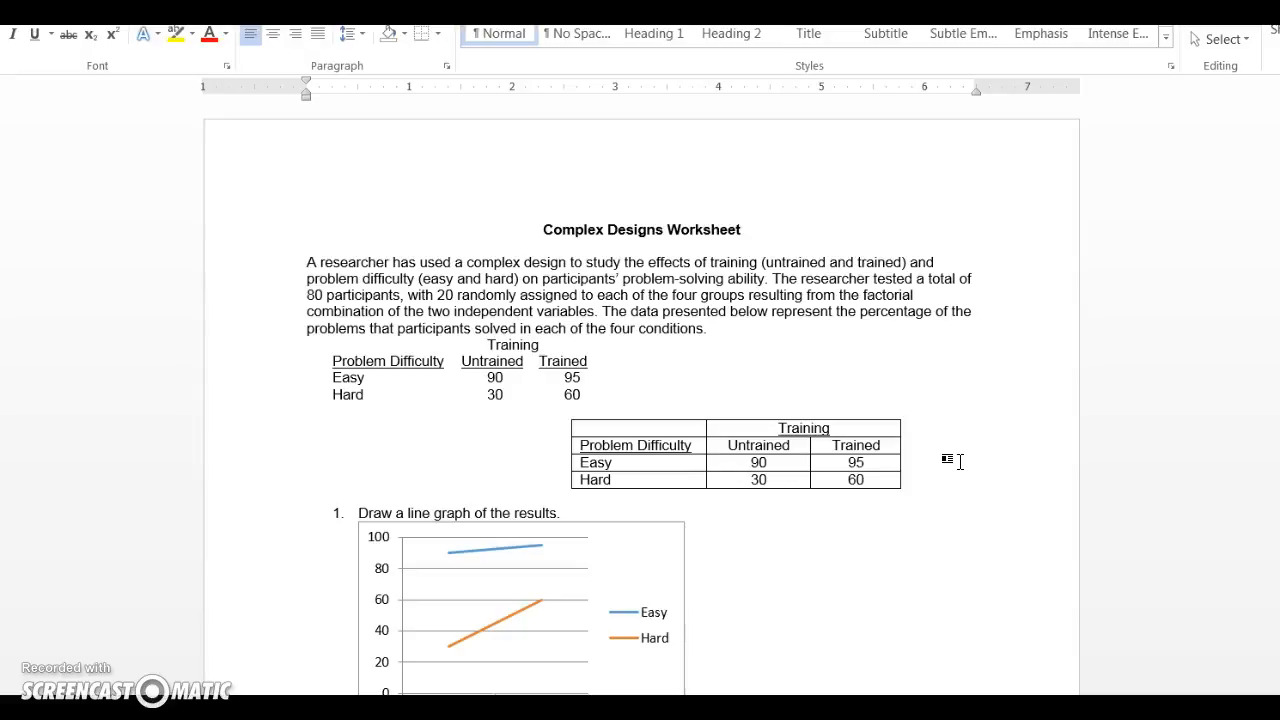
pyautogui.moveTo(964, 480)
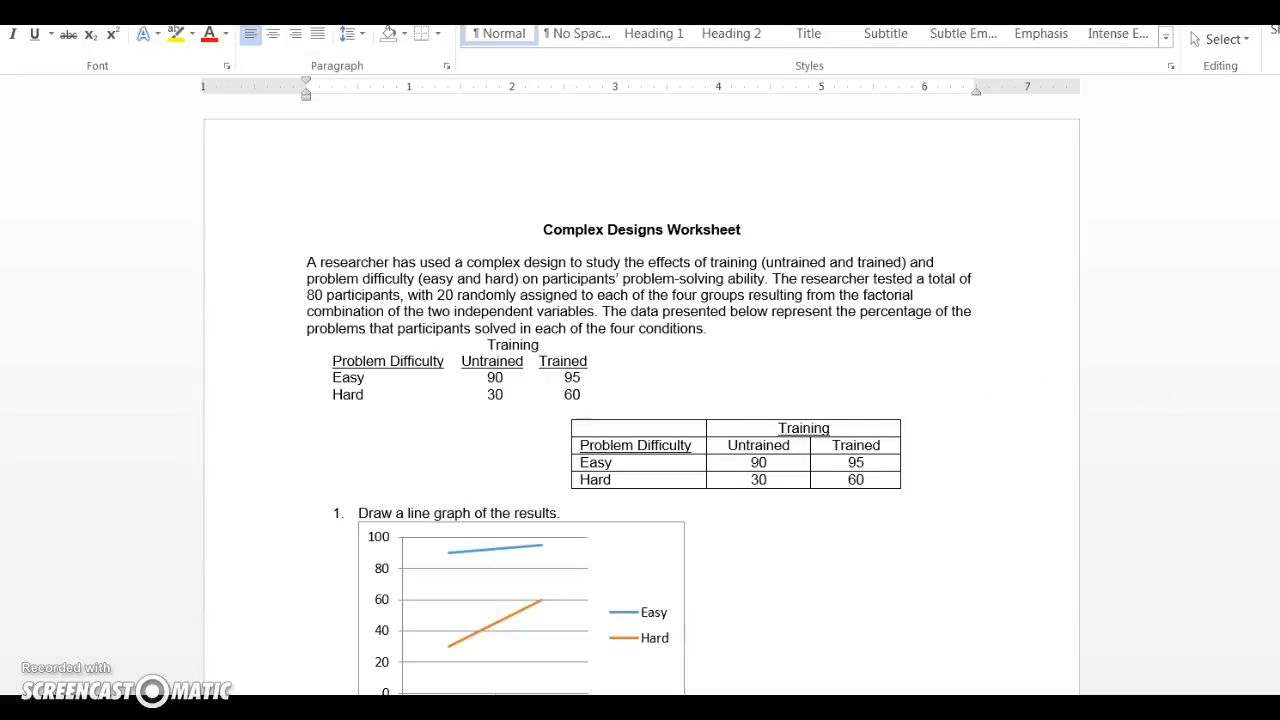
pyautogui.scroll(-3)
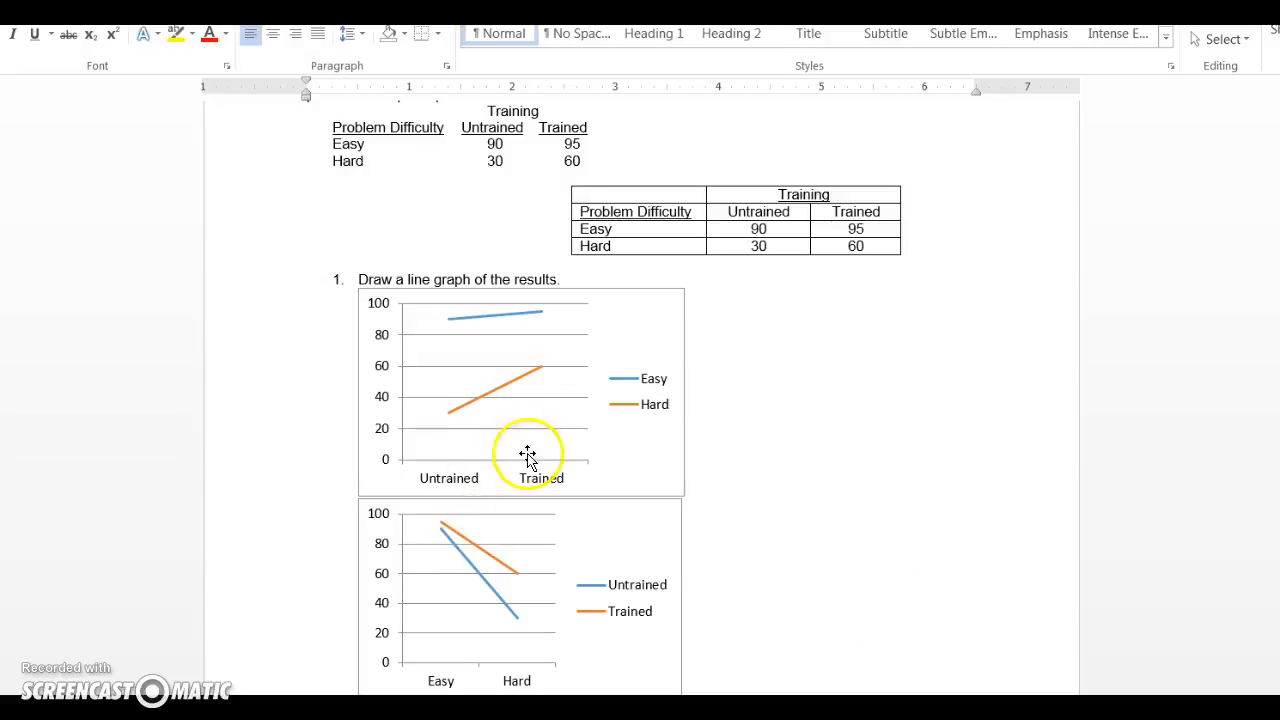
pyautogui.moveTo(498, 358)
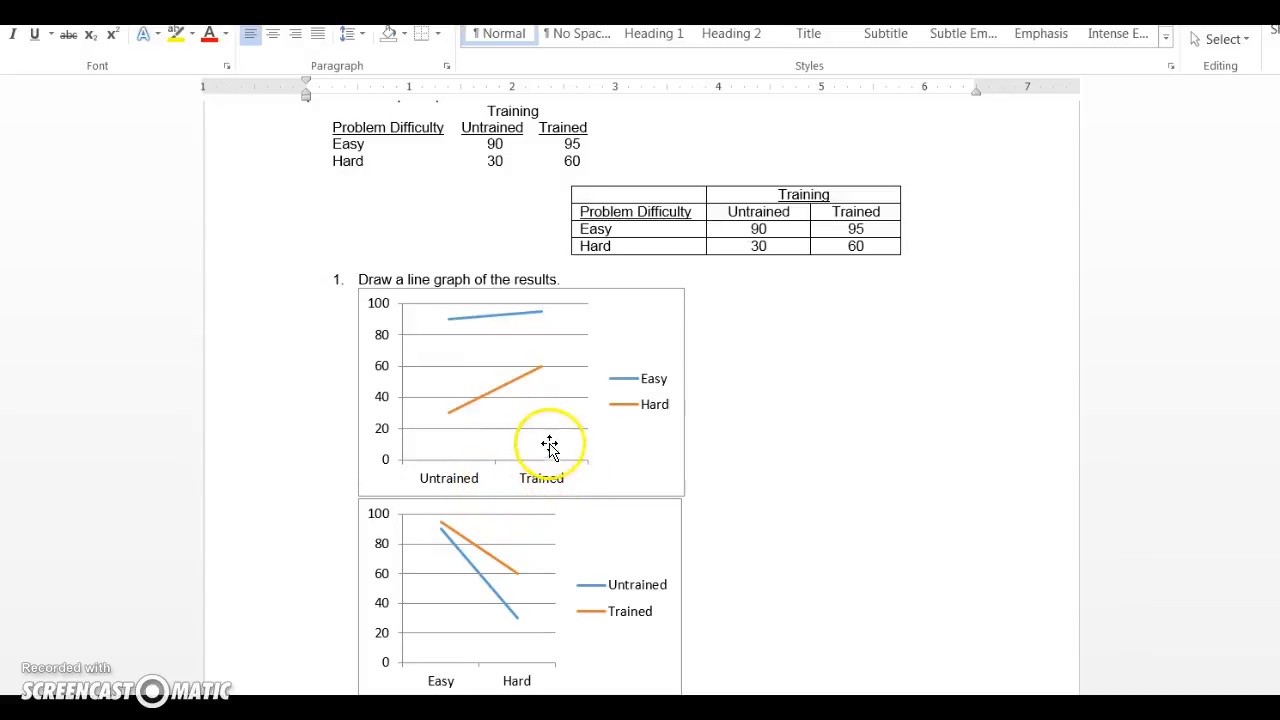
pyautogui.moveTo(612, 436)
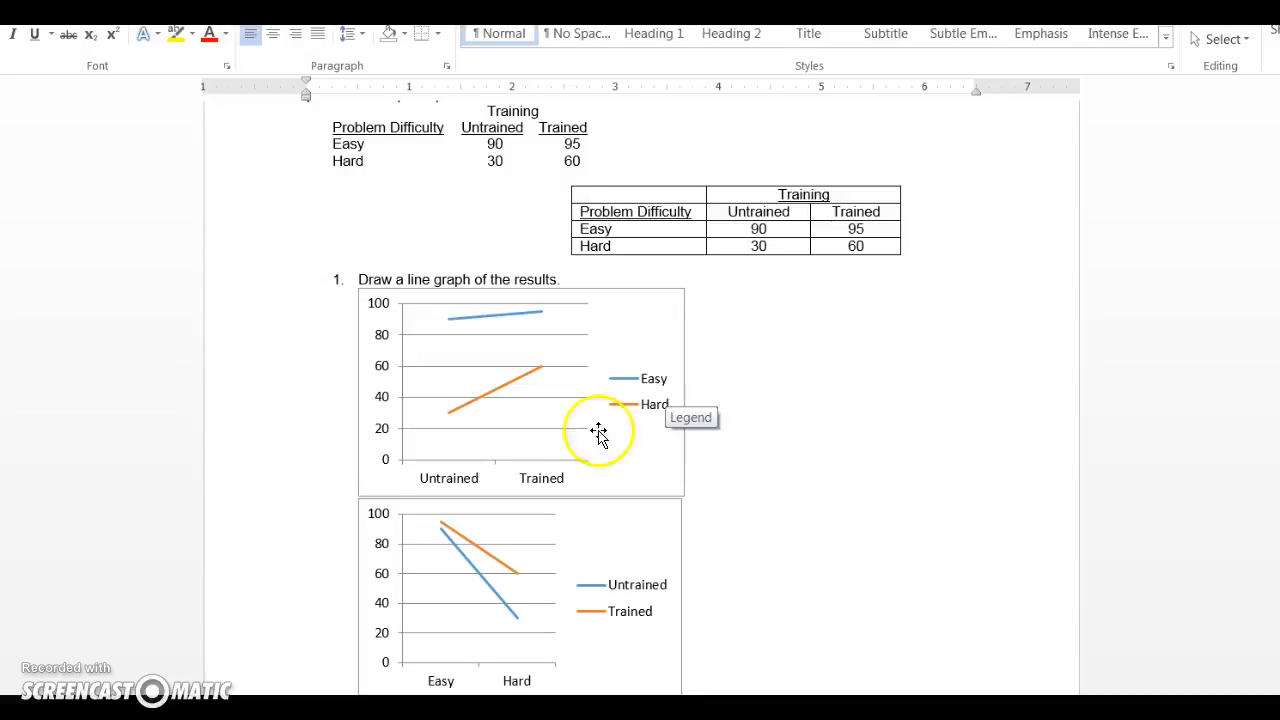
pyautogui.moveTo(476, 486)
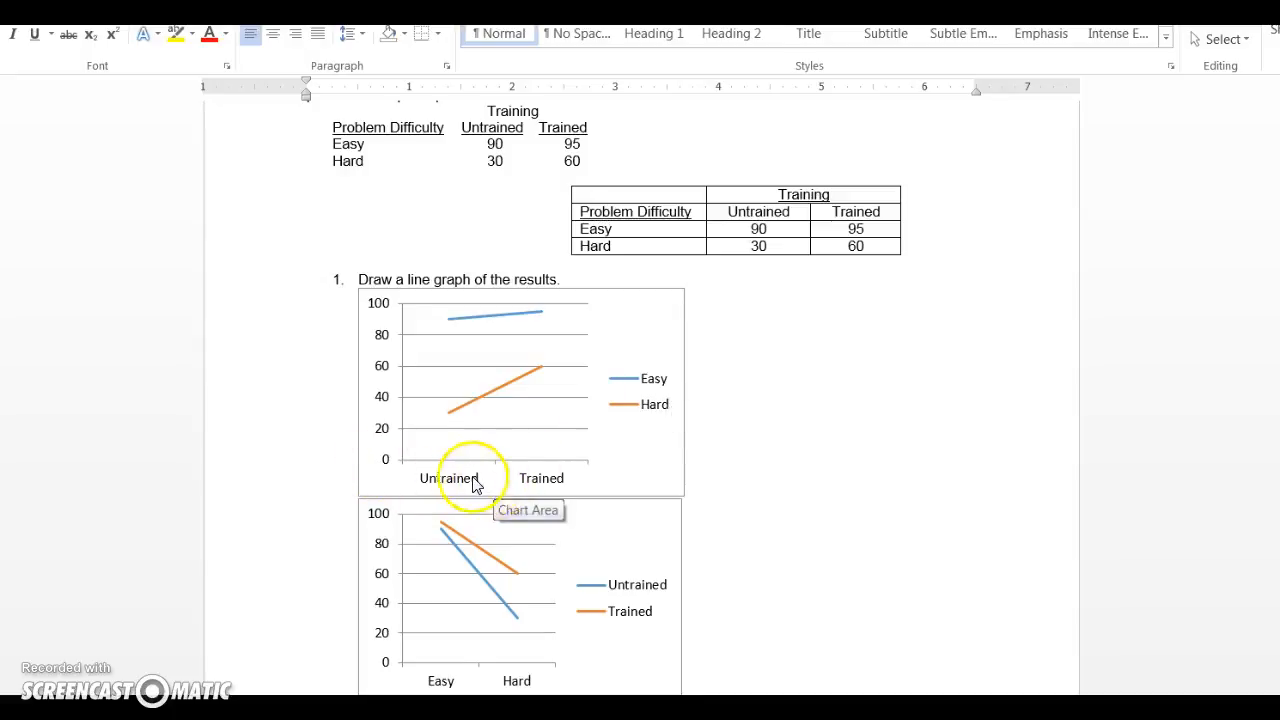
pyautogui.moveTo(440, 308)
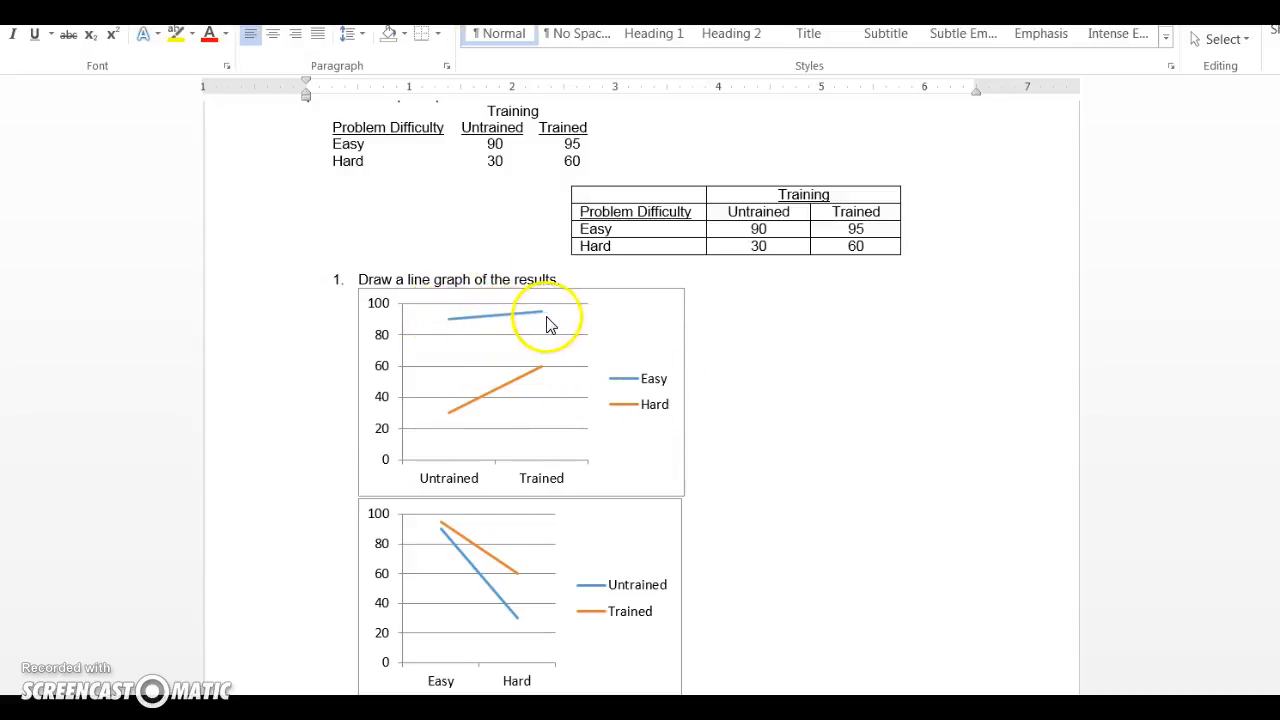
pyautogui.moveTo(452, 324)
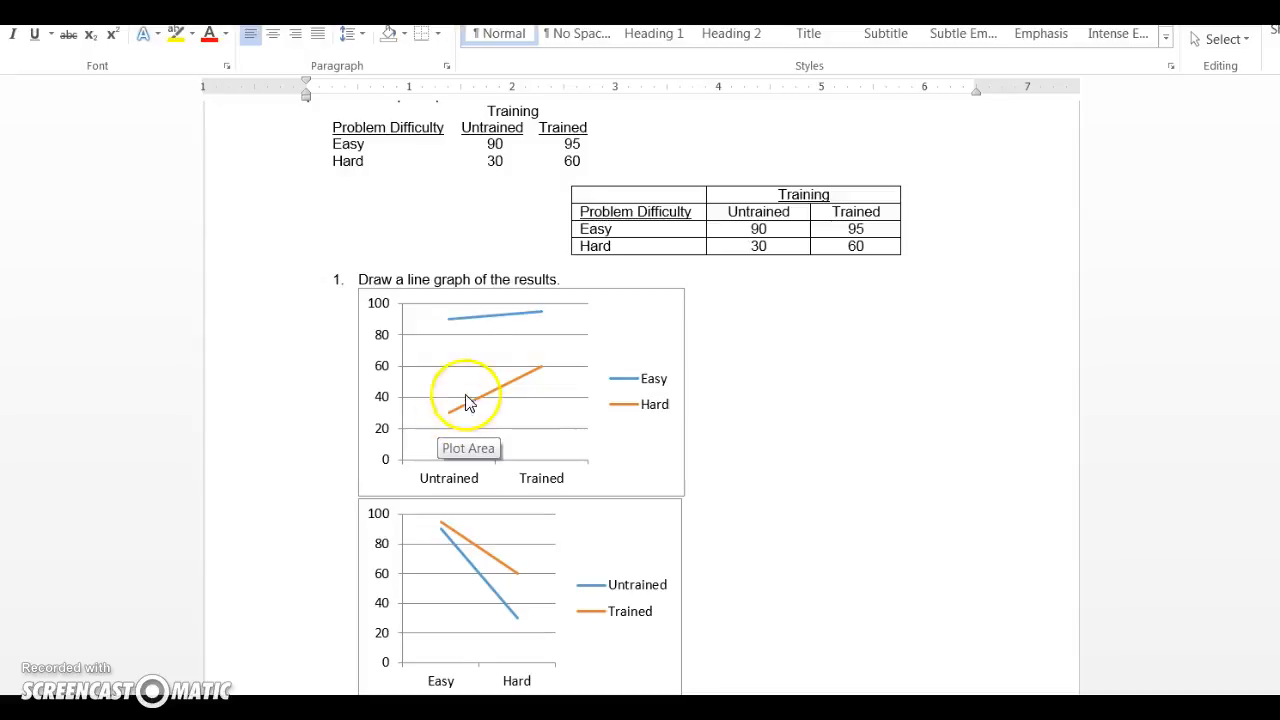
pyautogui.moveTo(540, 316)
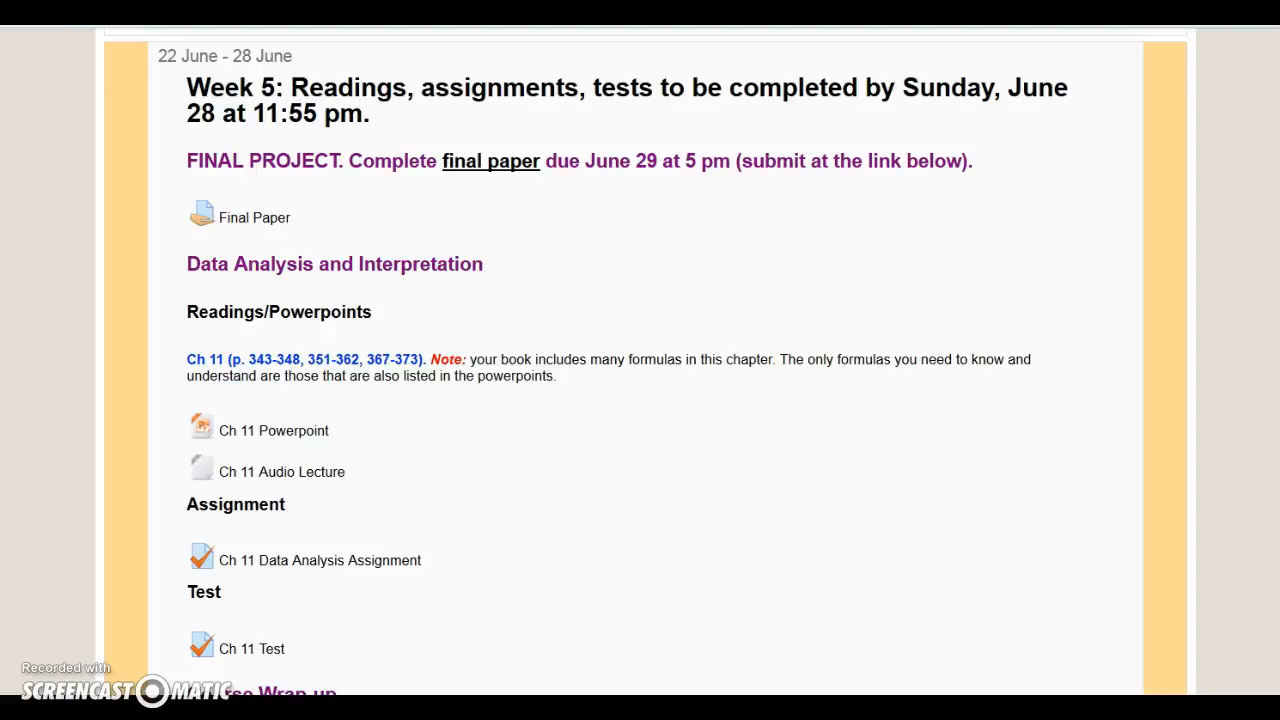
pyautogui.scroll(-3)
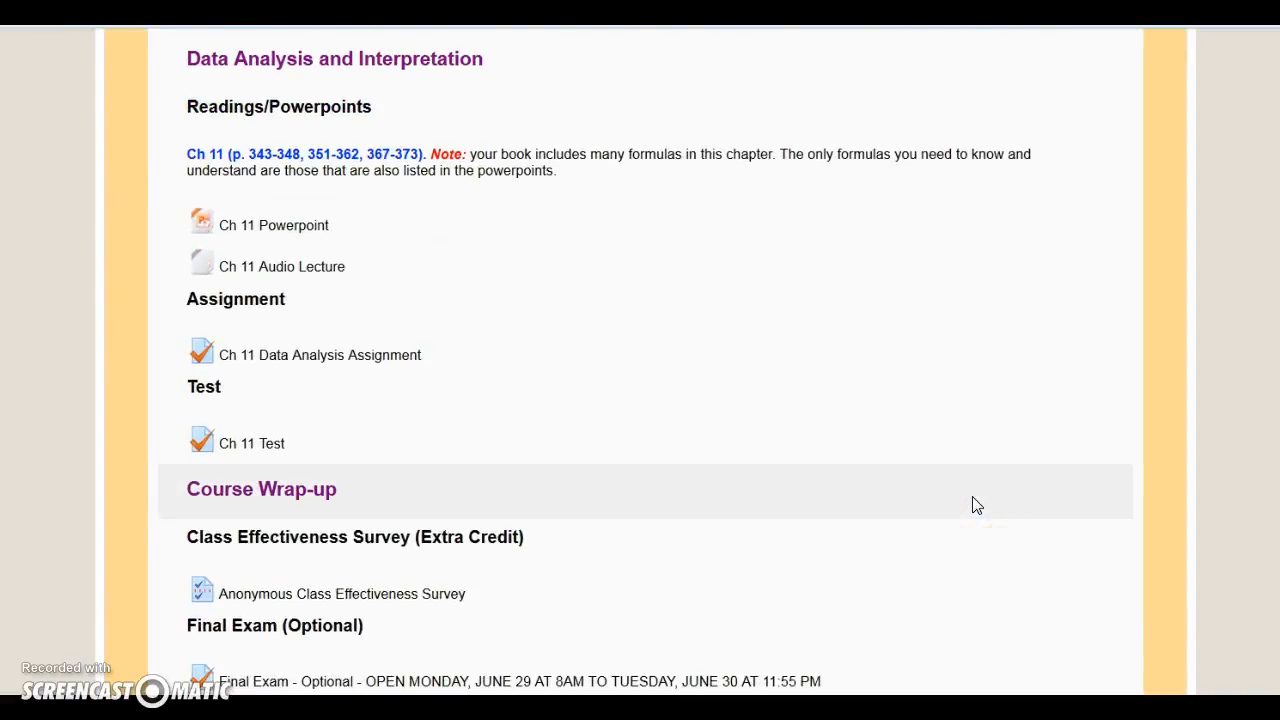
pyautogui.moveTo(484, 208)
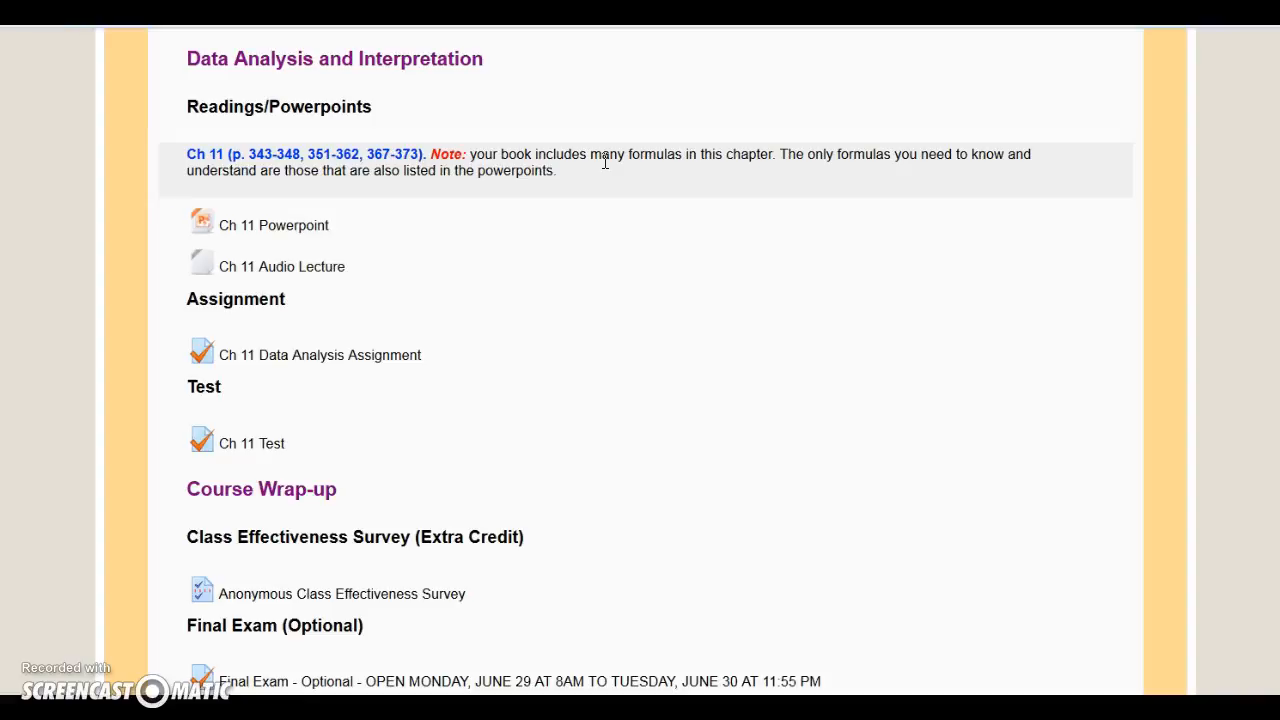
pyautogui.moveTo(384, 230)
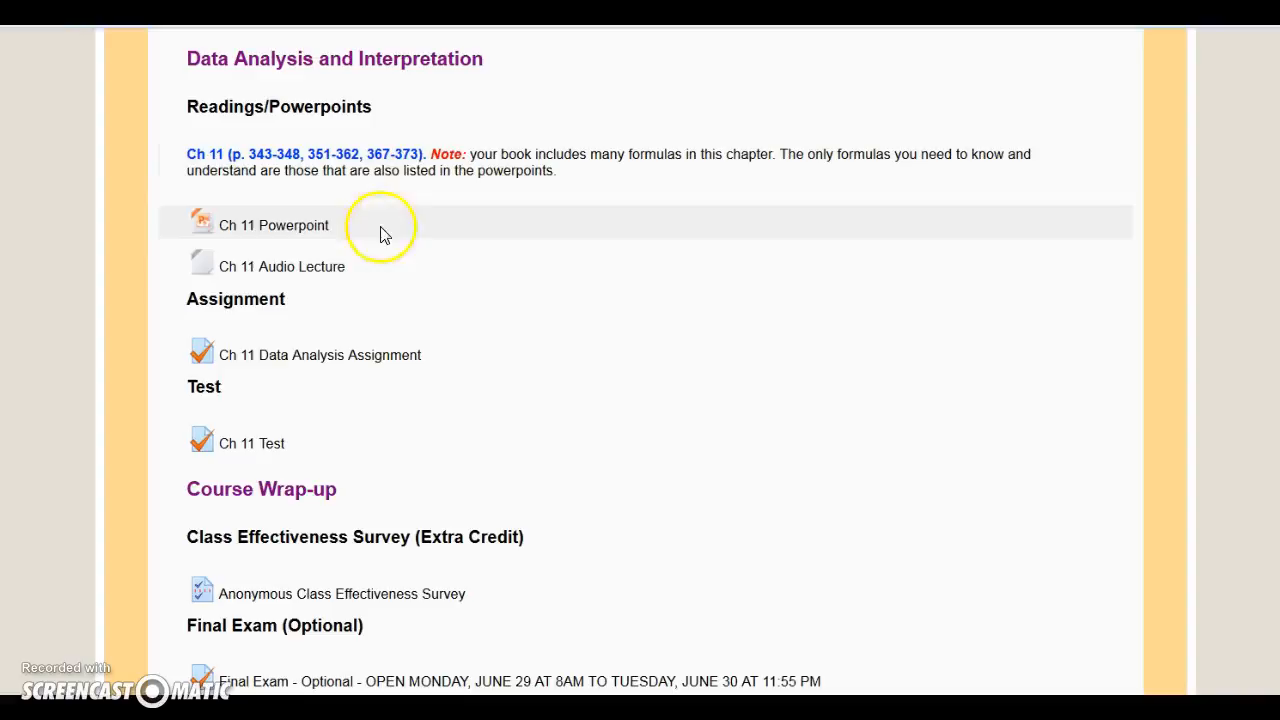
pyautogui.moveTo(340, 400)
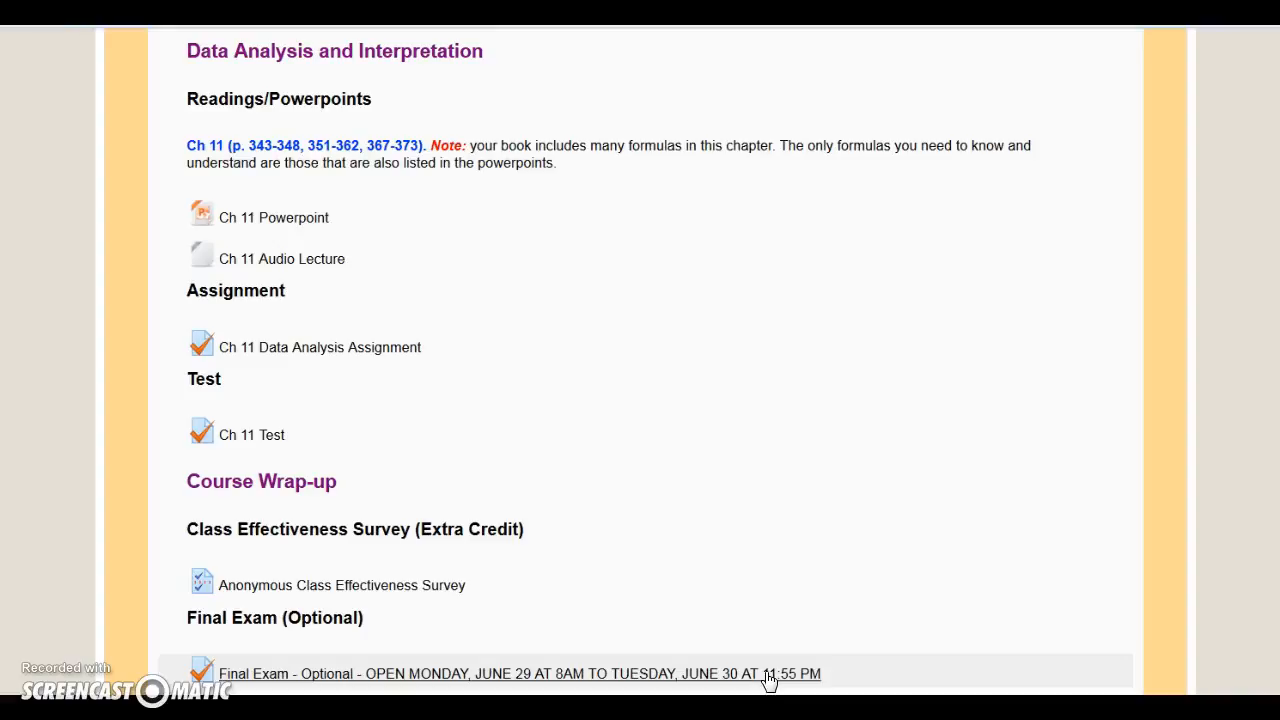
pyautogui.click(518, 672)
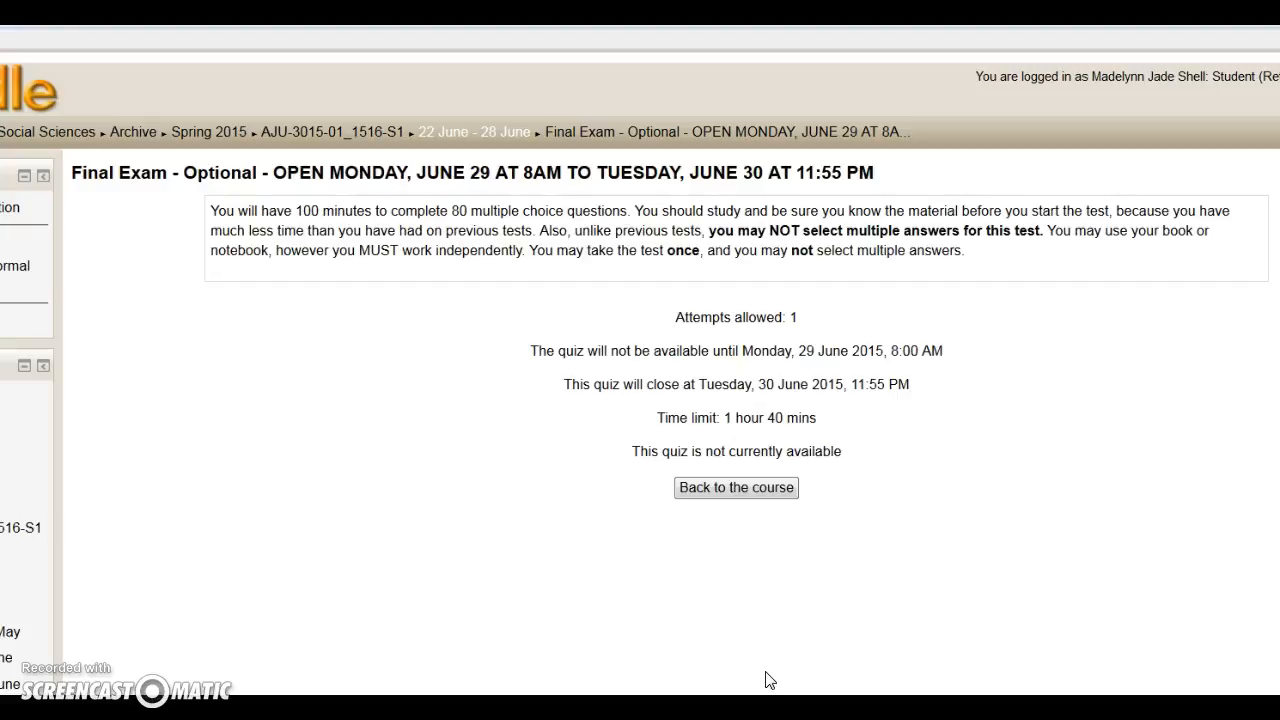
# Step: Return from the Final Exam quiz page to the Week 5 course page
pyautogui.click(736, 568)
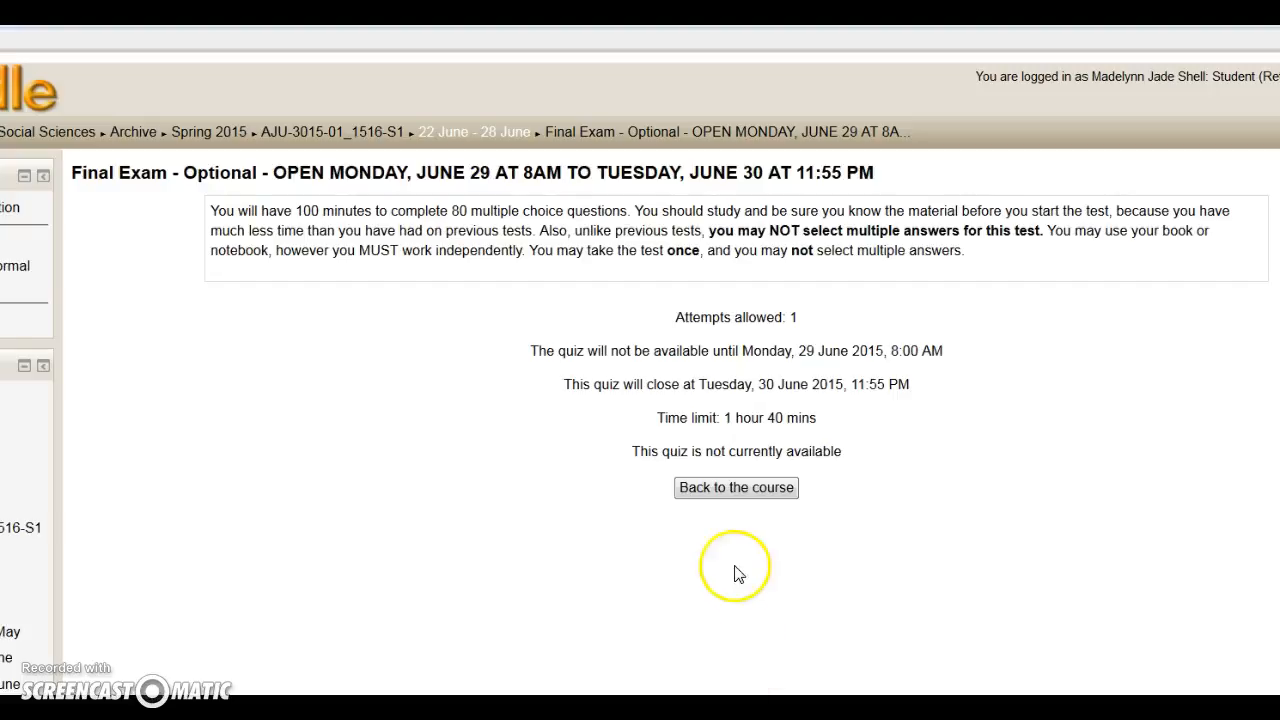
pyautogui.moveTo(1000, 476)
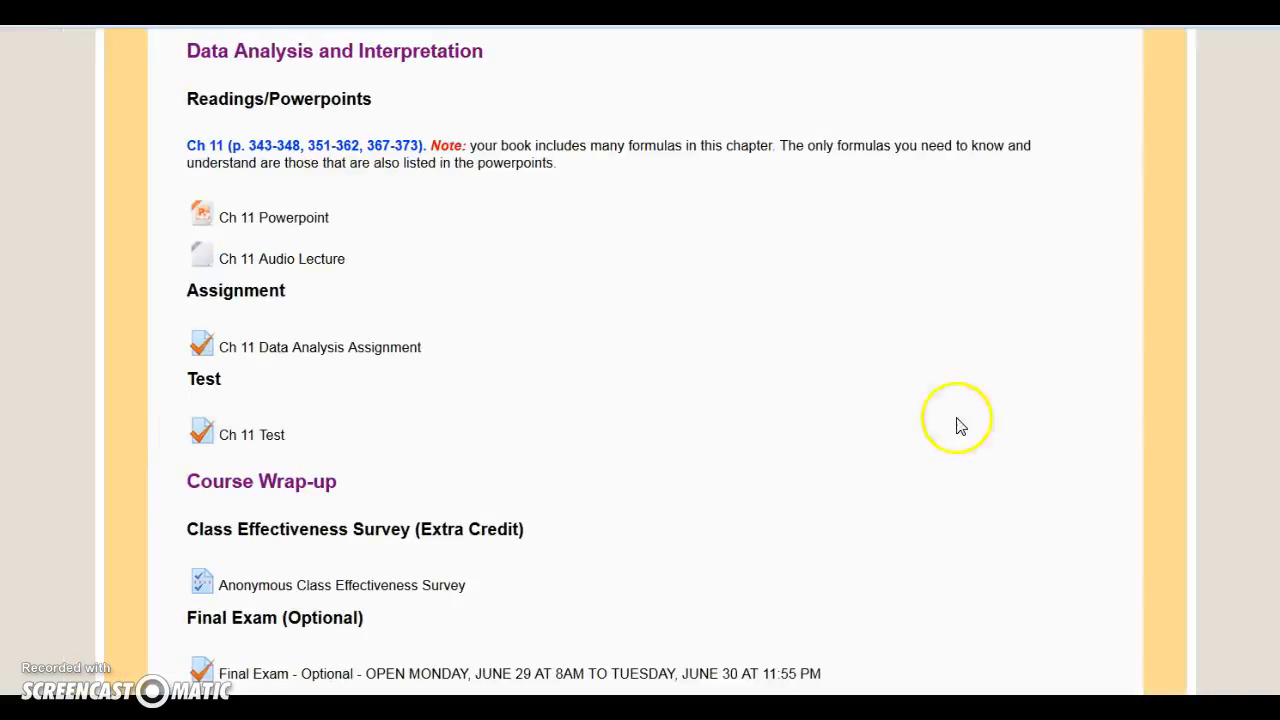
pyautogui.moveTo(1044, 500)
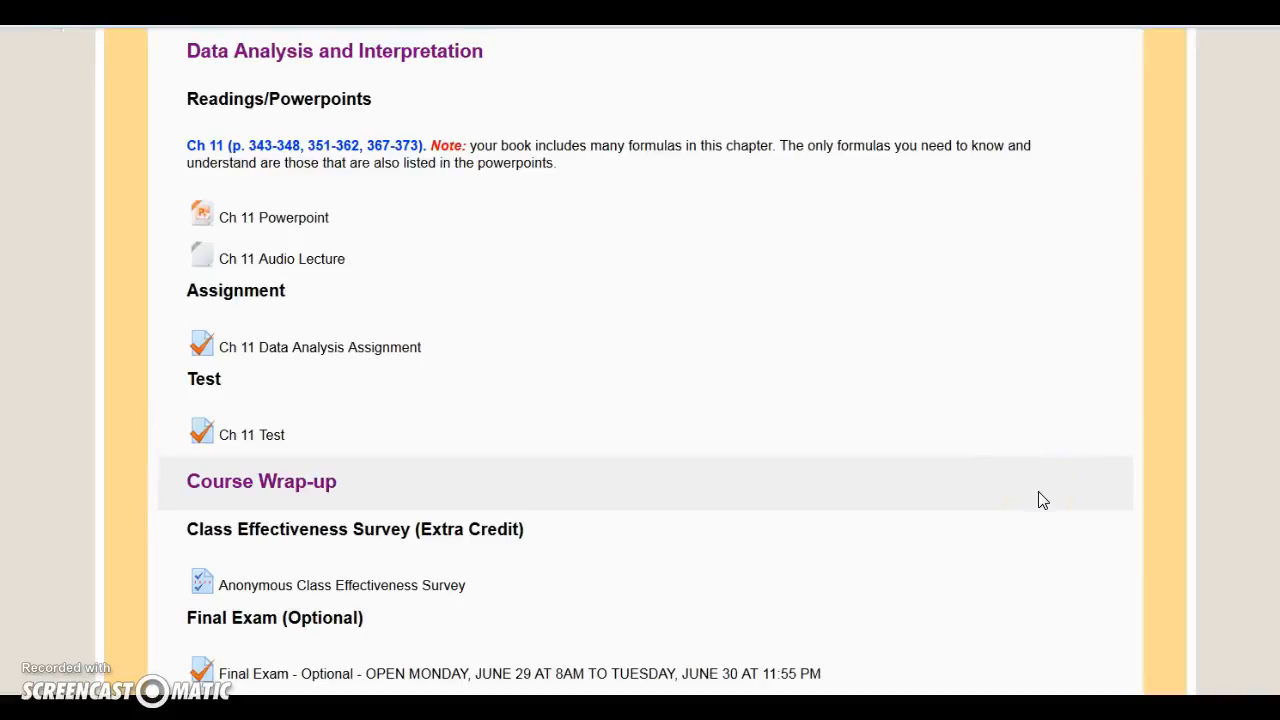